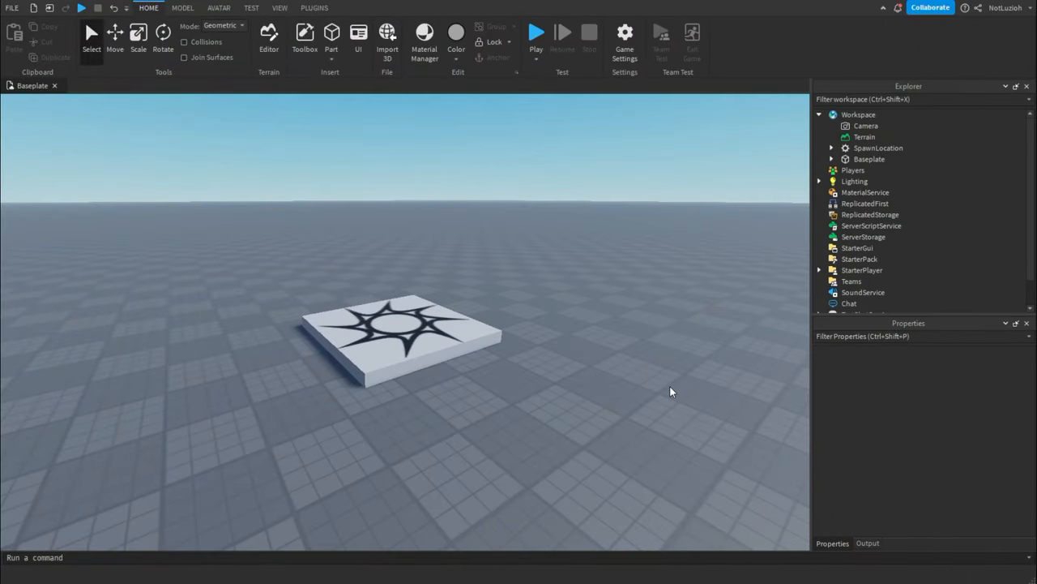
pyautogui.moveTo(663, 389)
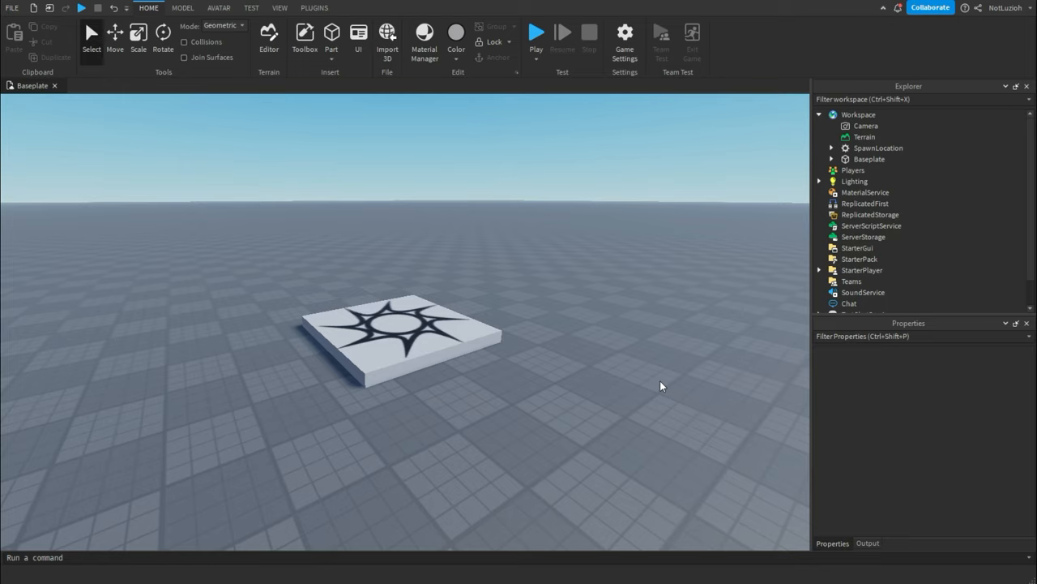
pyautogui.moveTo(645, 391)
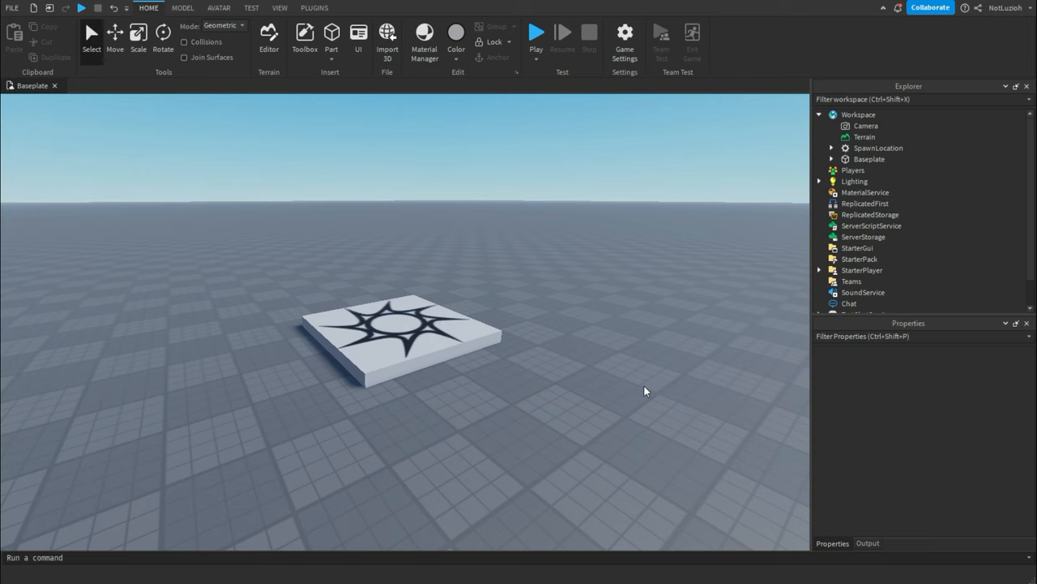
# Insert the R6 Dummy from a Toolbox 'dum' search and delete its Head
pyautogui.click(304, 36)
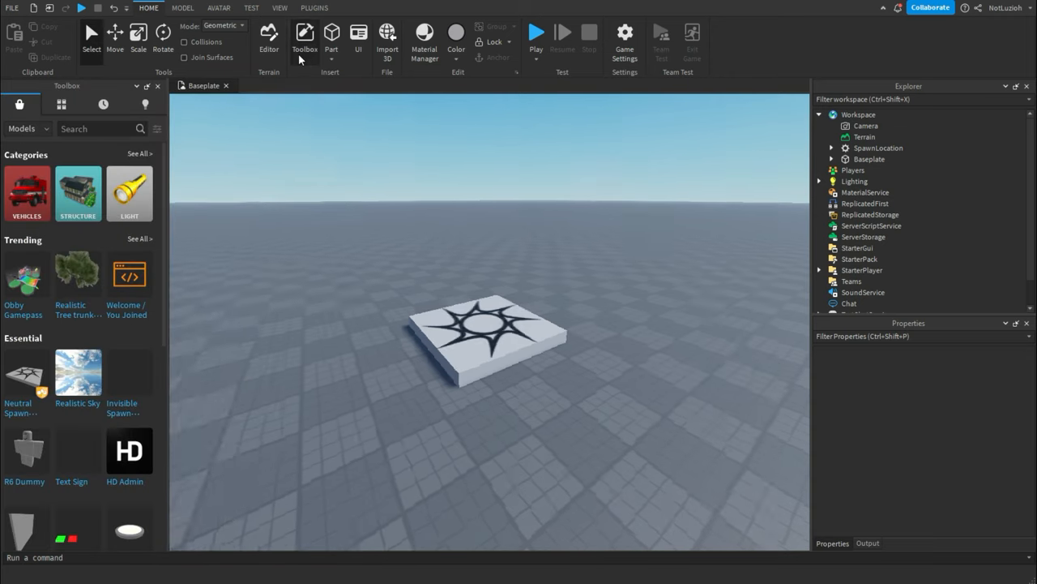
pyautogui.write('dummy')
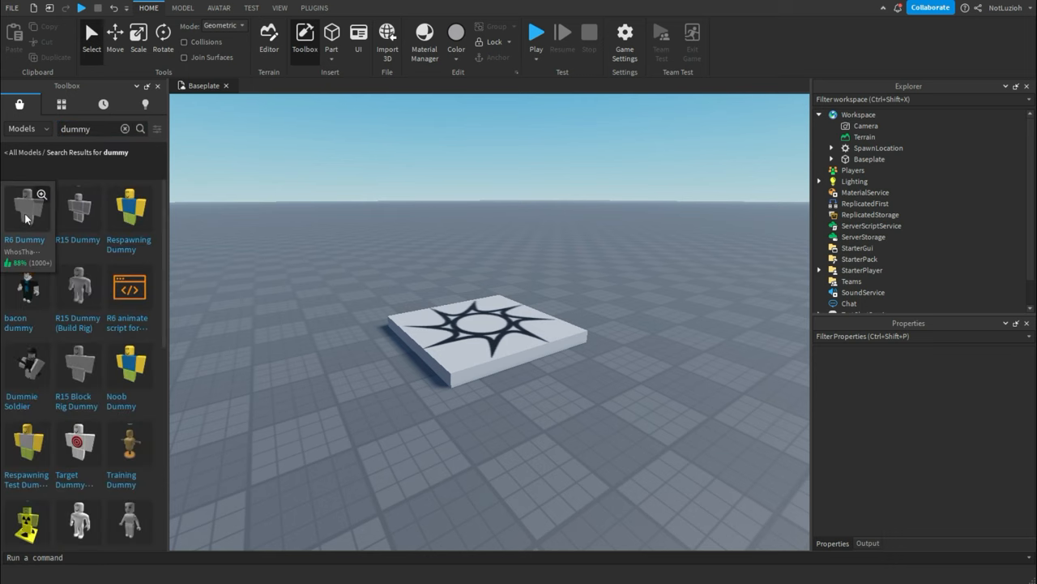
pyautogui.click(28, 207)
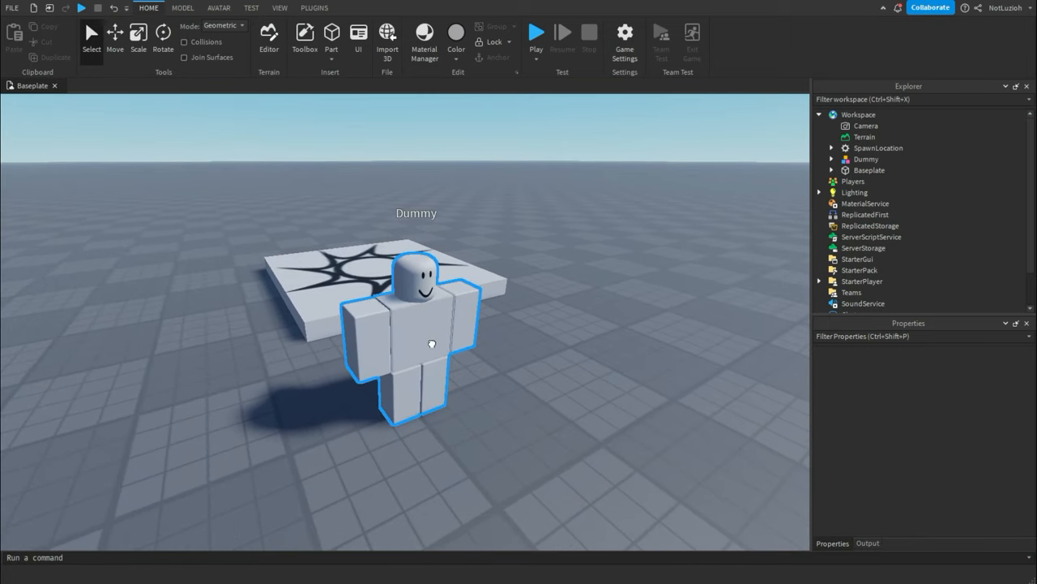
pyautogui.click(830, 159)
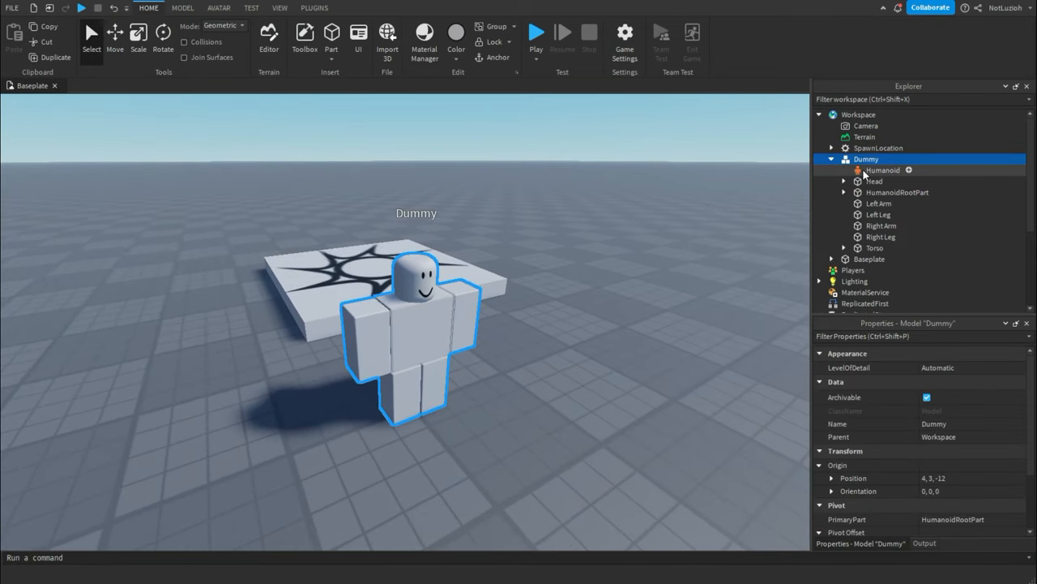
pyautogui.click(883, 170)
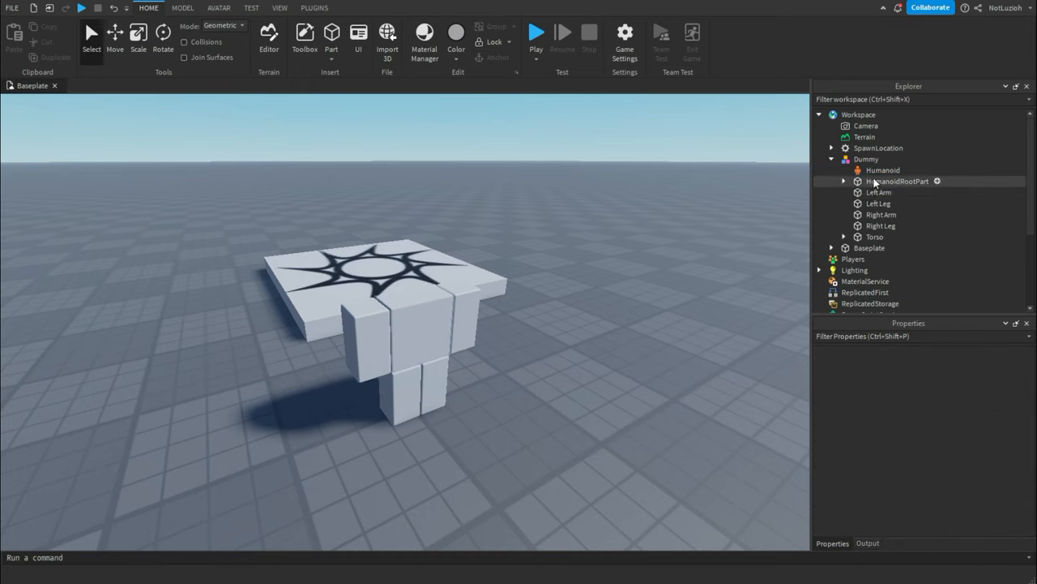
# Strip the dummy to its two arms, rename it ViewModel, and set HumanoidRootPart Transparency to 1
pyautogui.click(867, 159)
pyautogui.write('ViewModel')
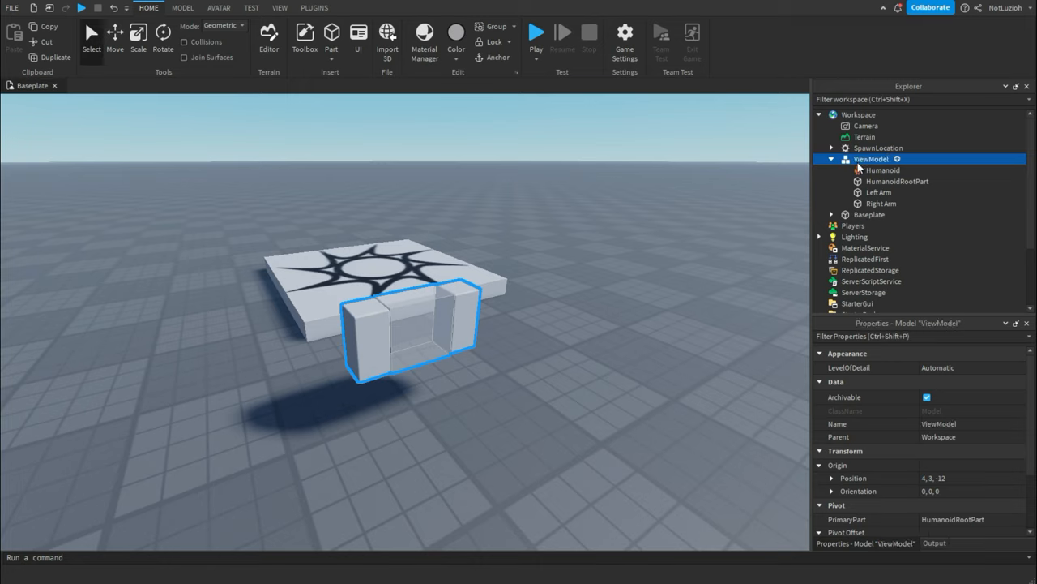
pyautogui.click(883, 170)
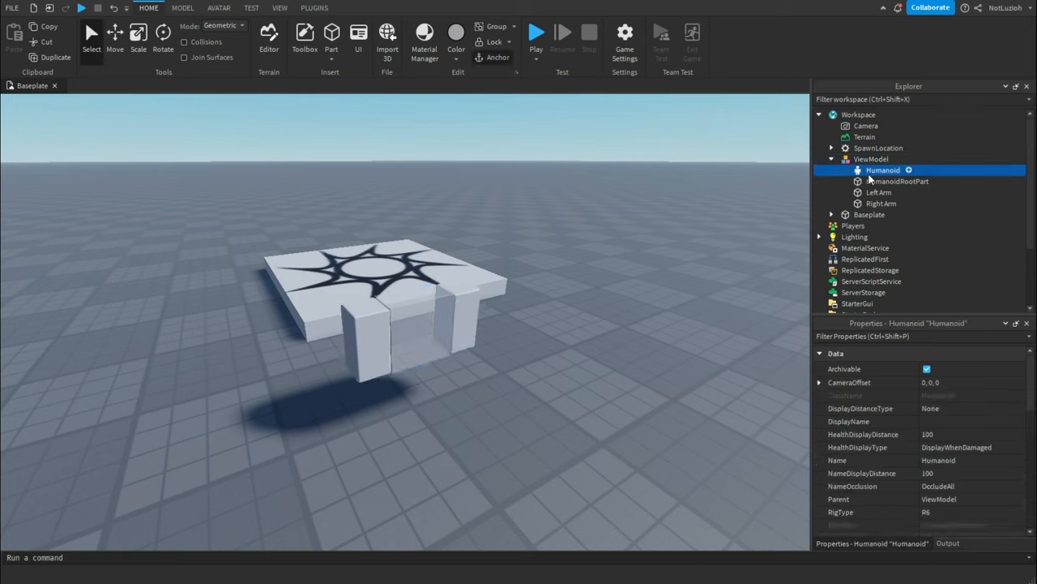
pyautogui.click(897, 181)
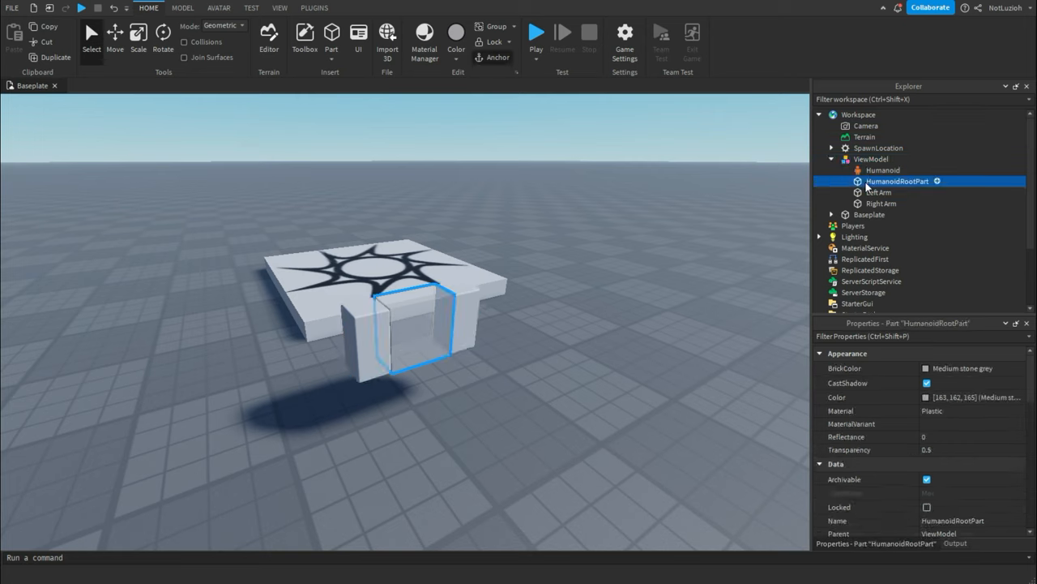
pyautogui.click(881, 203)
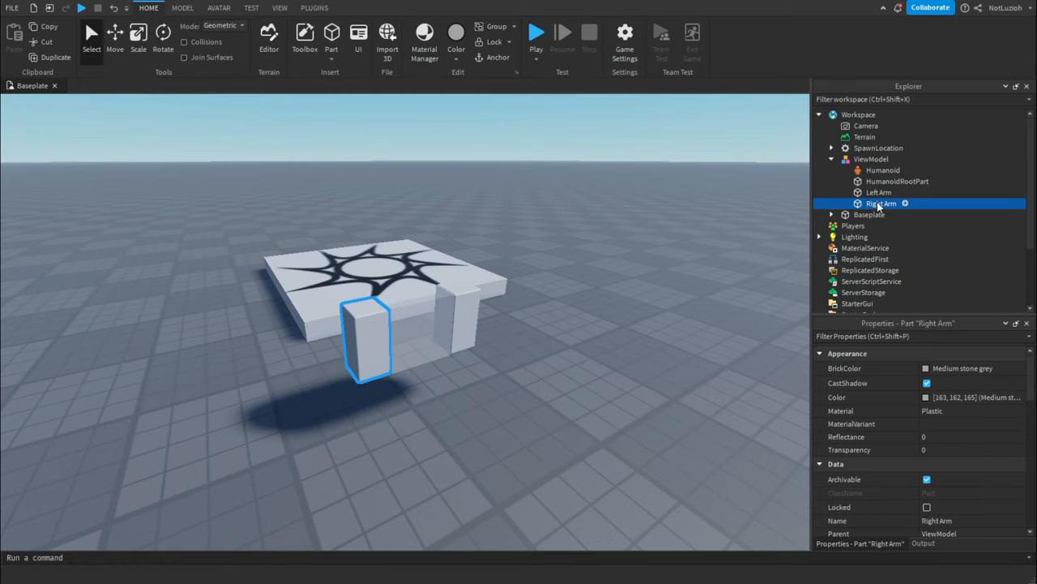
pyautogui.click(897, 180)
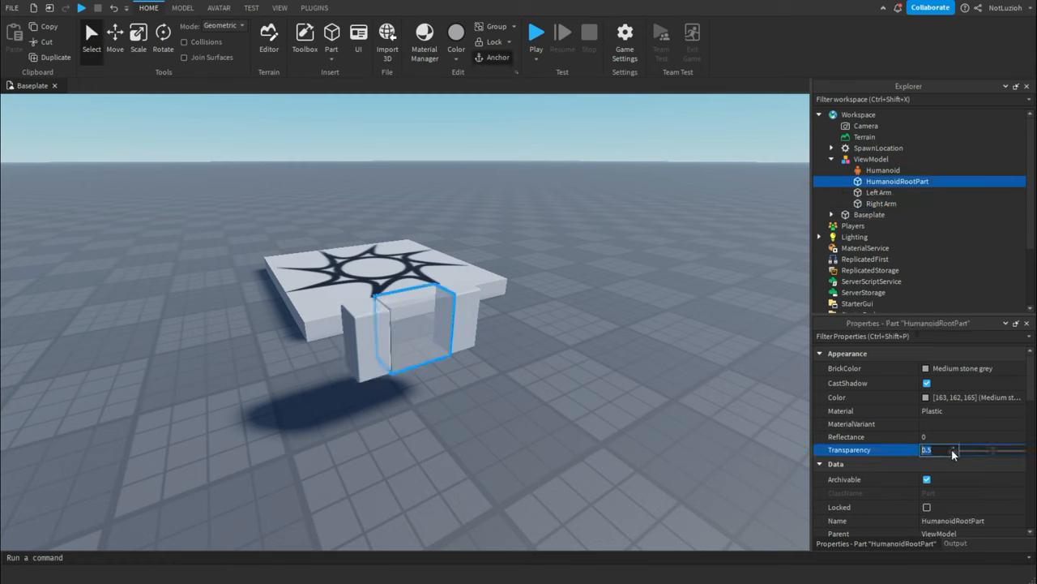
pyautogui.write('1')
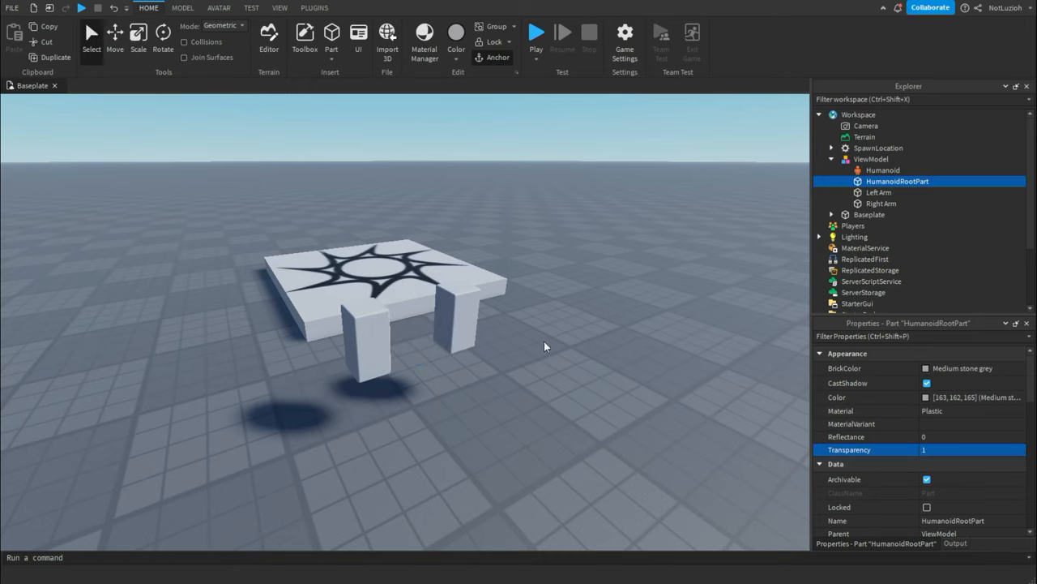
pyautogui.moveTo(879, 192)
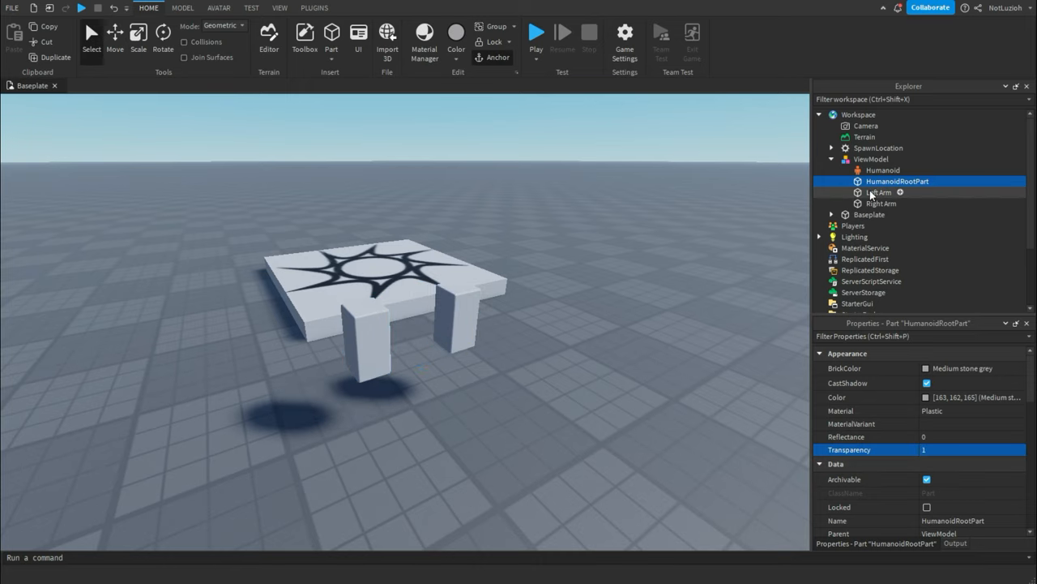
# Rotate and move the arms into a holding pose, then show Toolbox lantern results
pyautogui.click(879, 192)
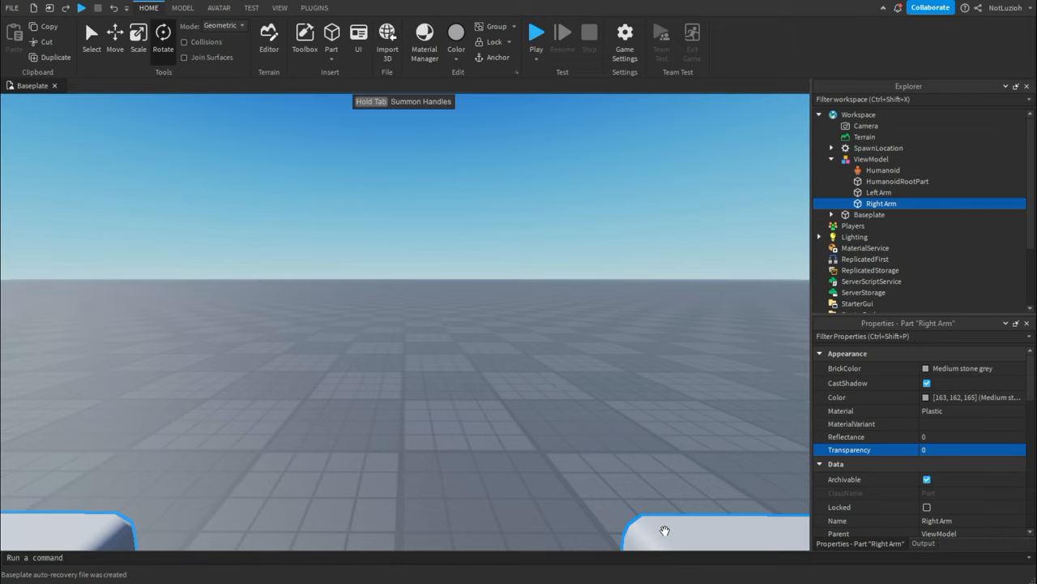
pyautogui.moveTo(569, 390)
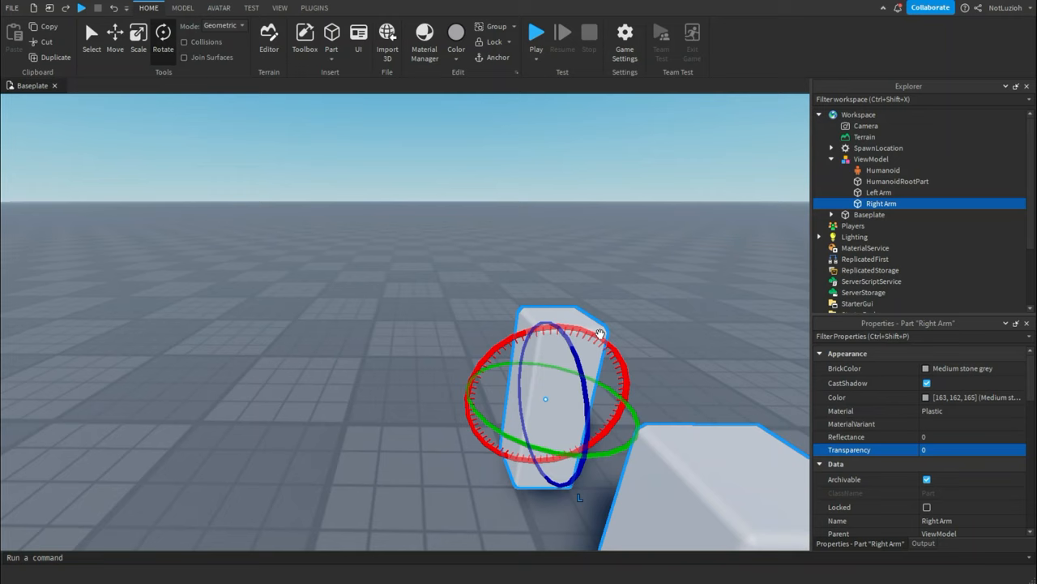
pyautogui.click(183, 7)
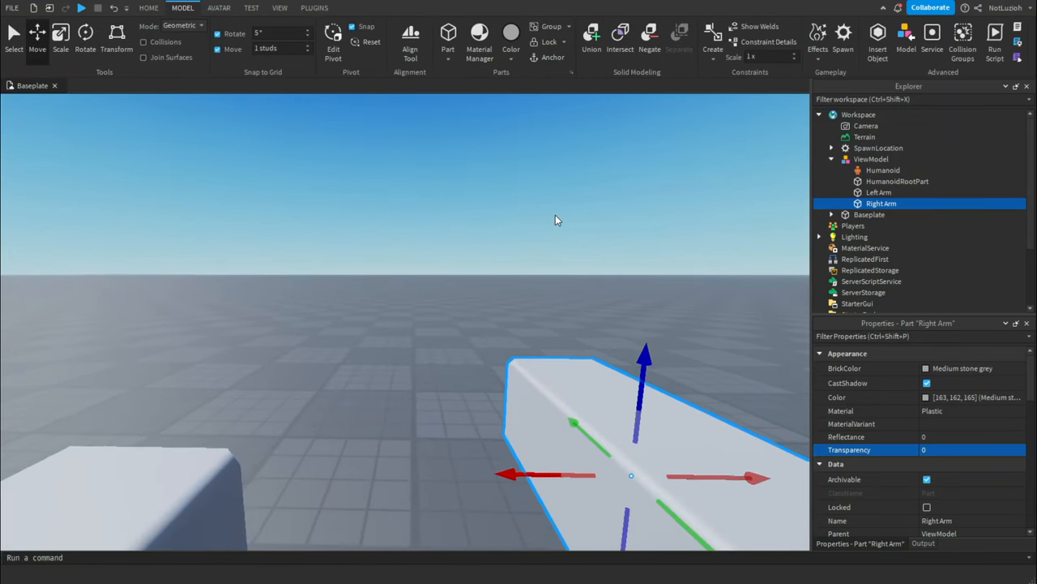
pyautogui.click(149, 7)
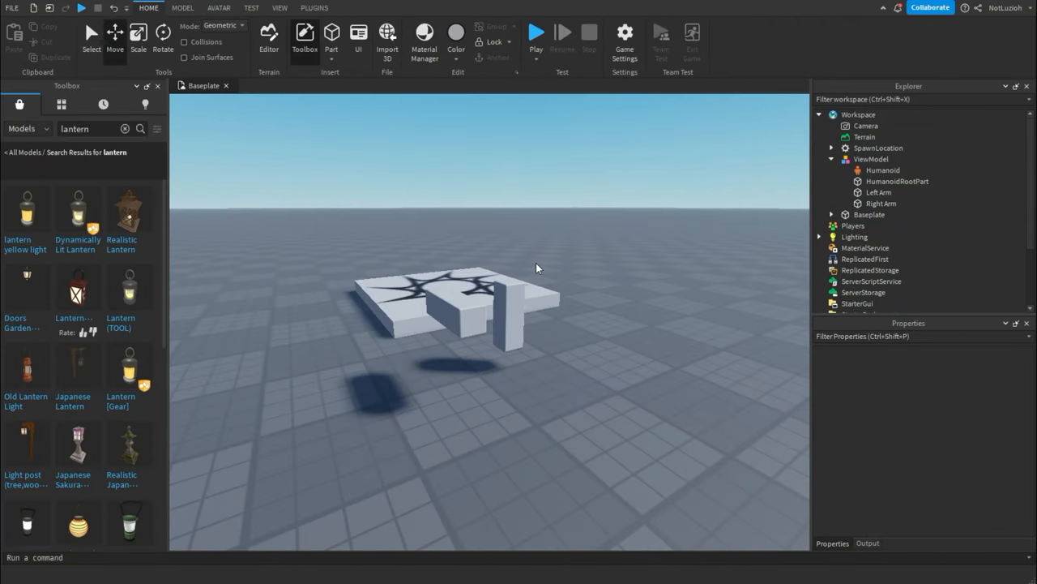
pyautogui.moveTo(77, 210)
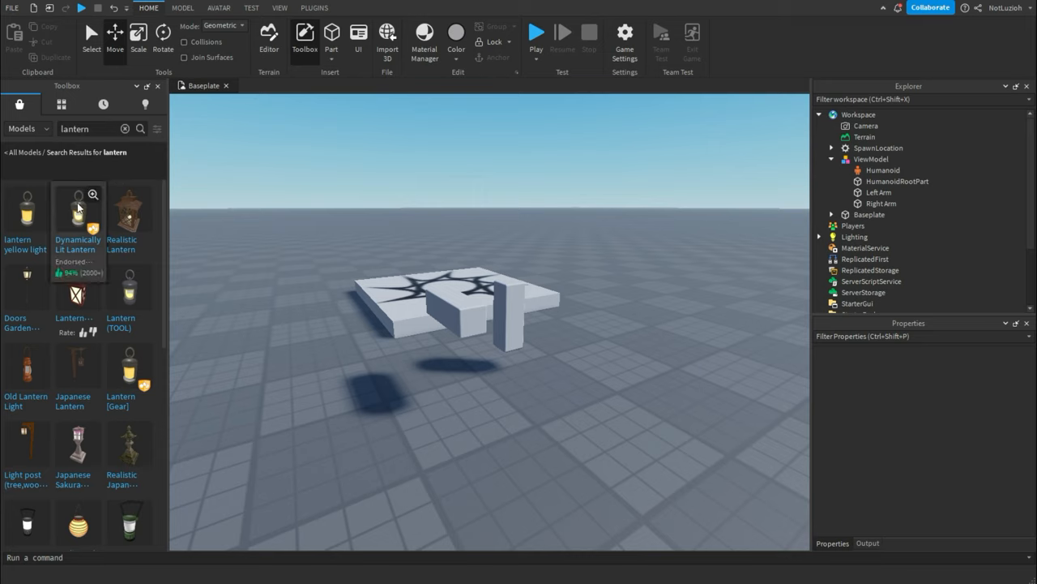
pyautogui.moveTo(78, 206)
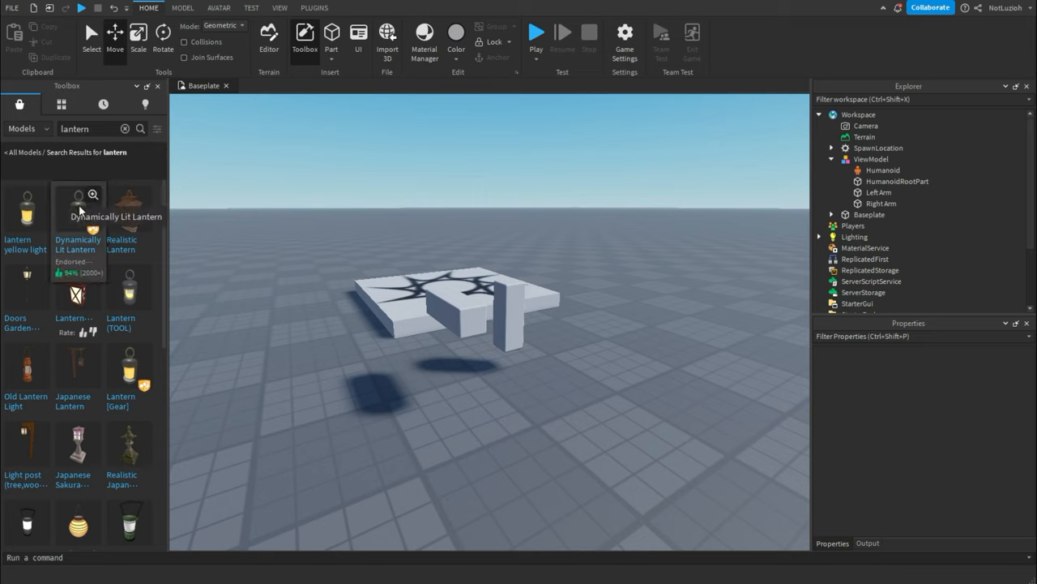
pyautogui.moveTo(97, 213)
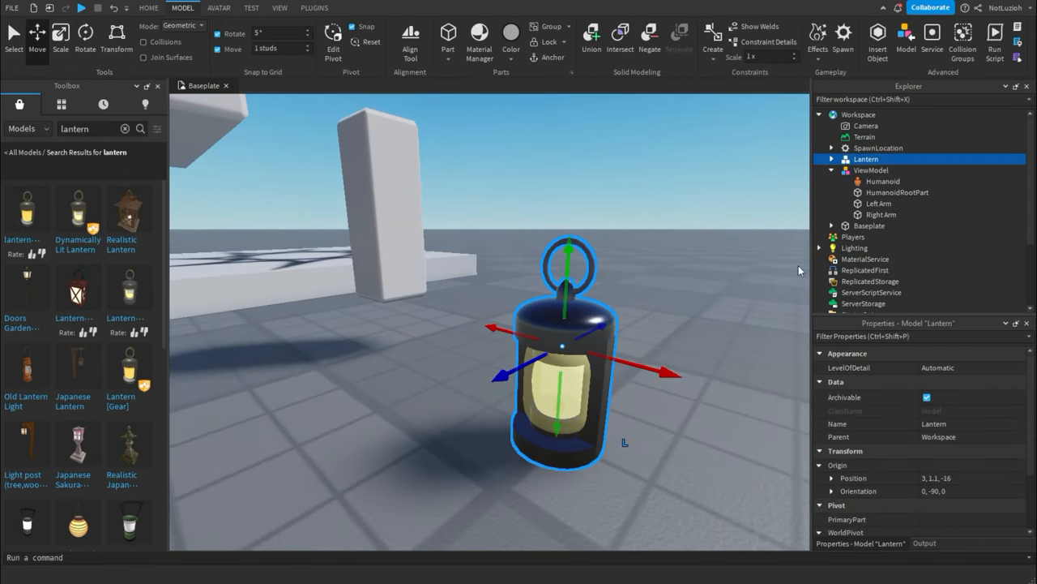
# Place the Dynamically Lit Lantern below one arm inside ViewModel and collapse its parts list
pyautogui.click(871, 159)
pyautogui.write('0.25')
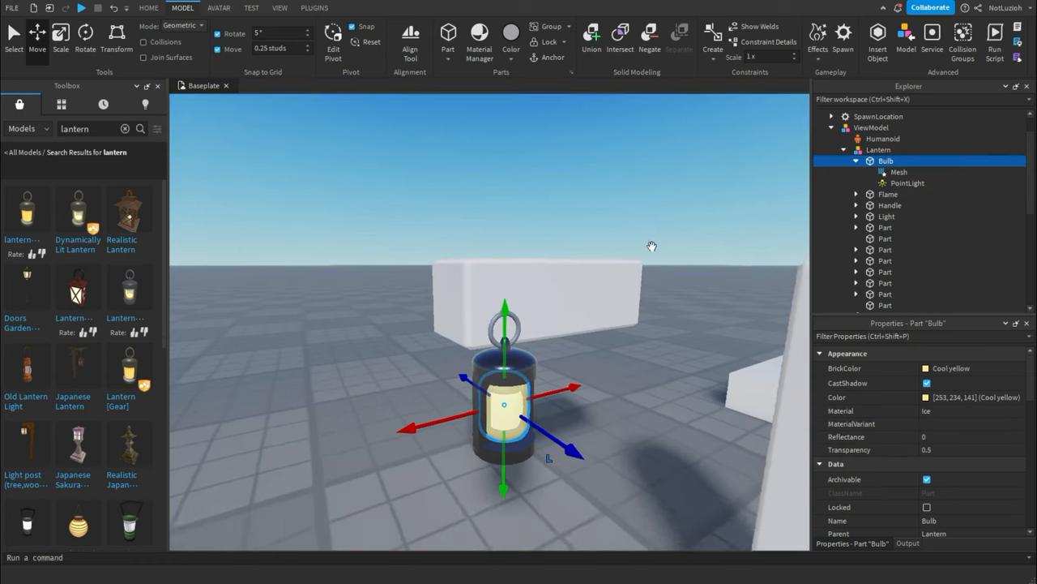
pyautogui.click(907, 182)
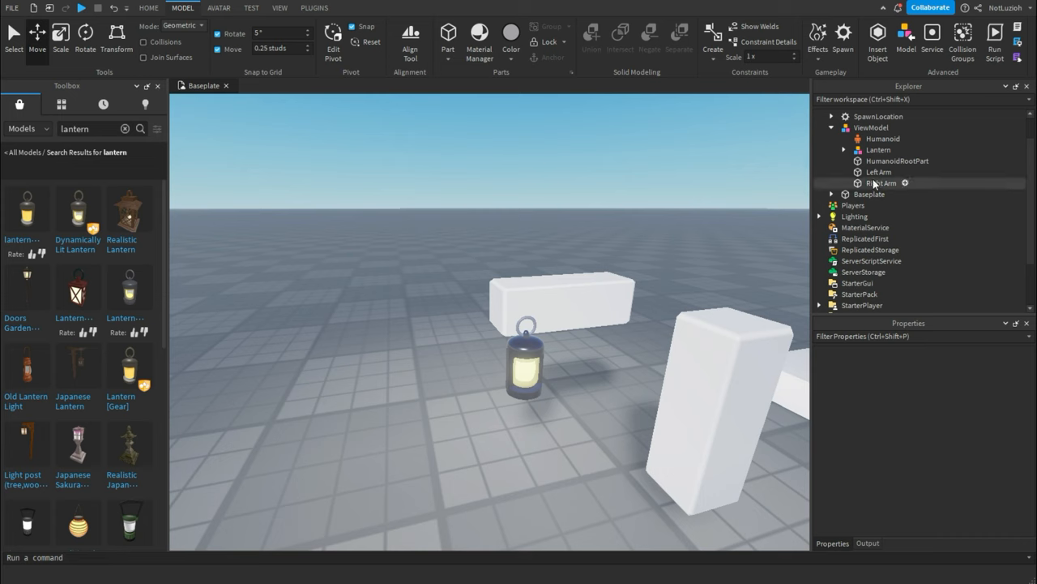
# Anchor the lantern and both arms, toggle their CanCollide, and move ViewModel into ReplicatedStorage
pyautogui.click(881, 182)
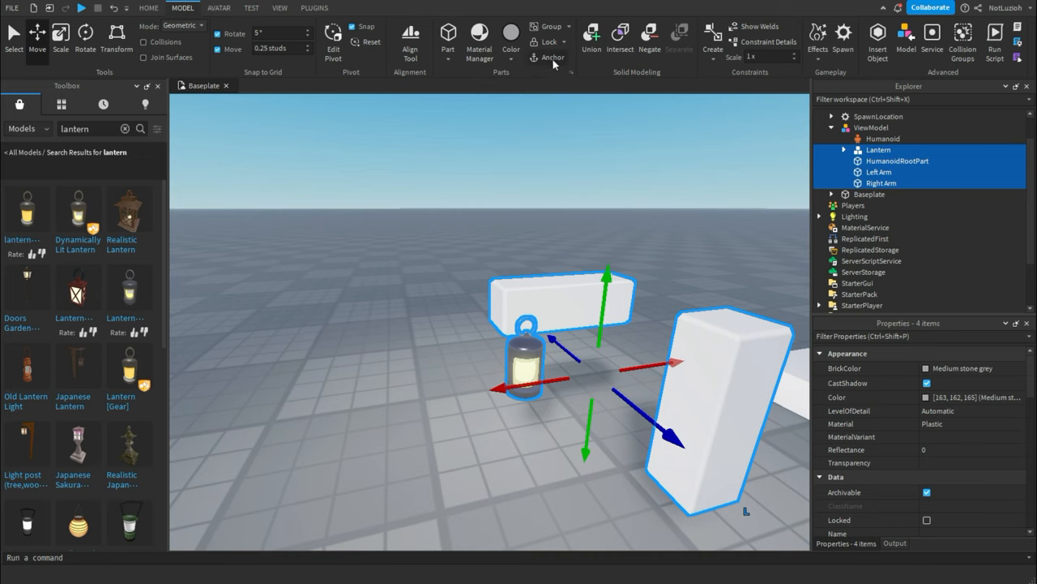
pyautogui.click(845, 150)
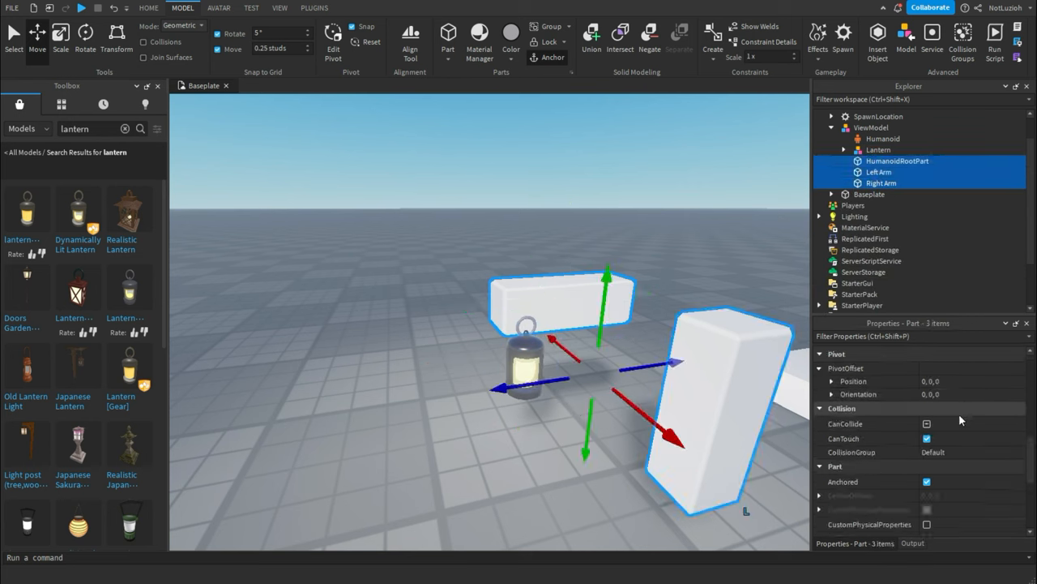
pyautogui.click(927, 423)
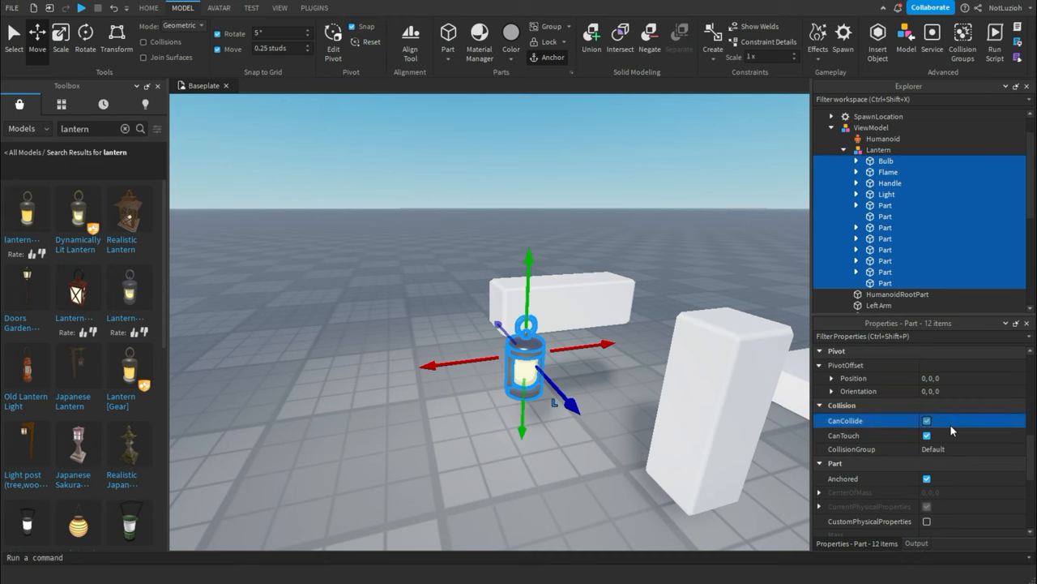
pyautogui.click(684, 196)
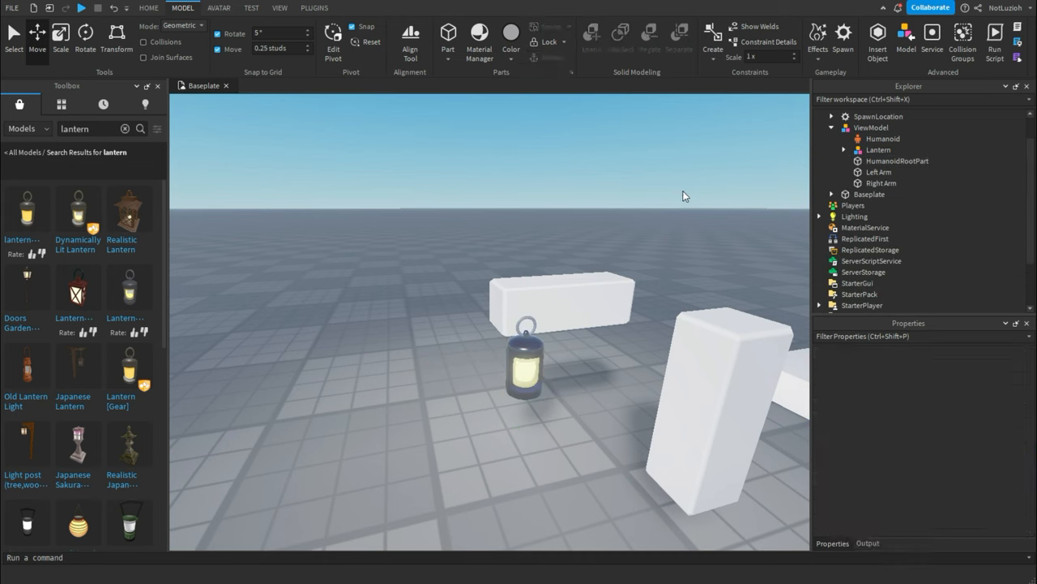
pyautogui.click(871, 127)
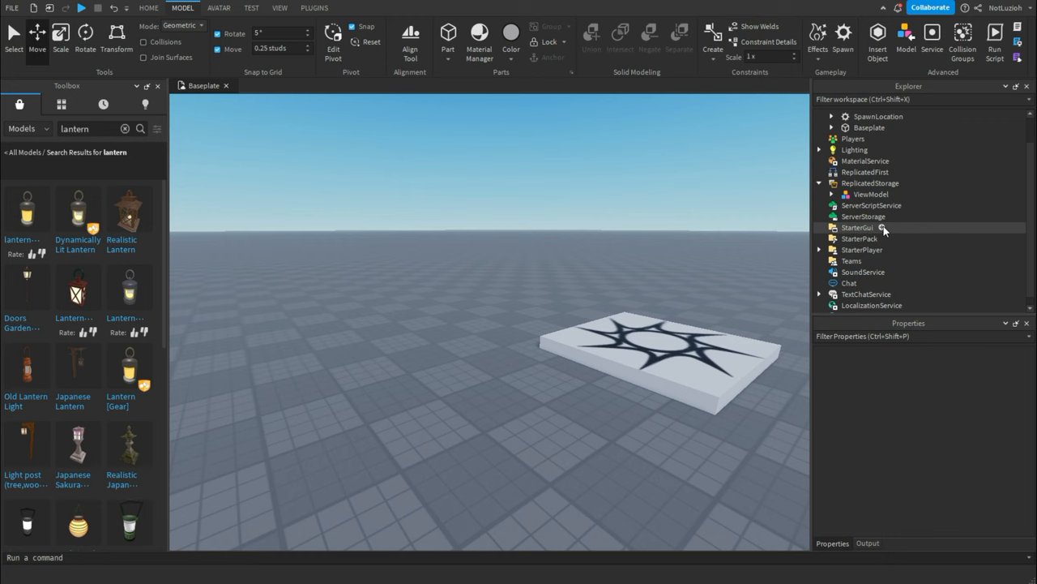
# Add a LocalScript named ViewModelScript under StarterGui, then play-test the first-person arms
pyautogui.click(857, 228)
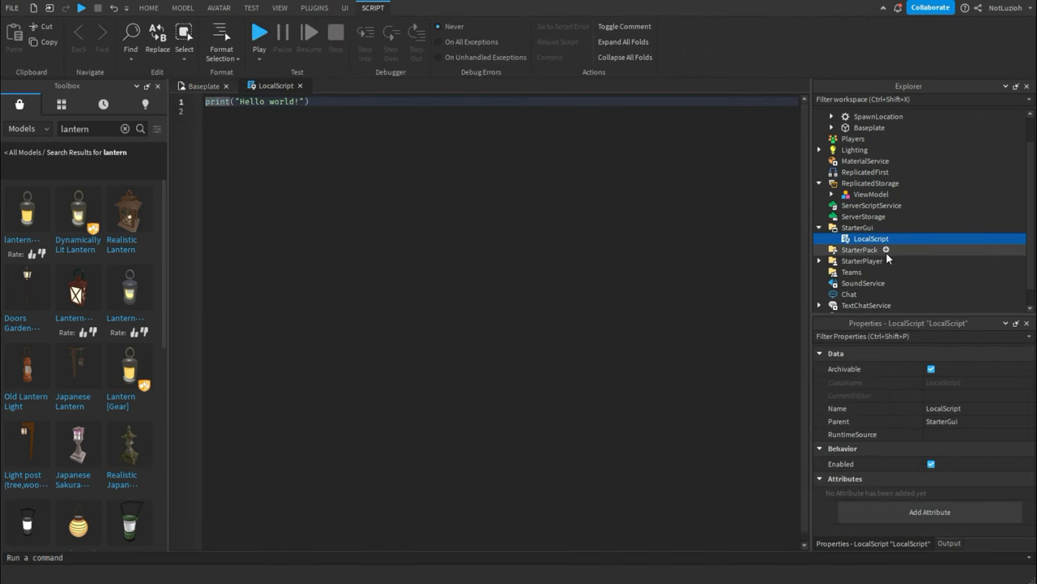
pyautogui.doubleClick(870, 238)
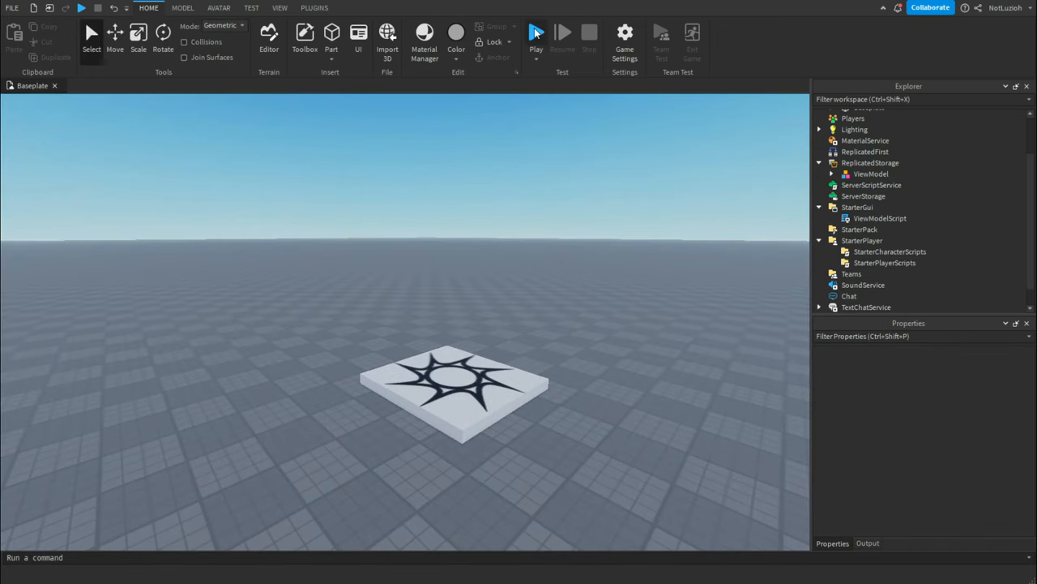
pyautogui.click(535, 33)
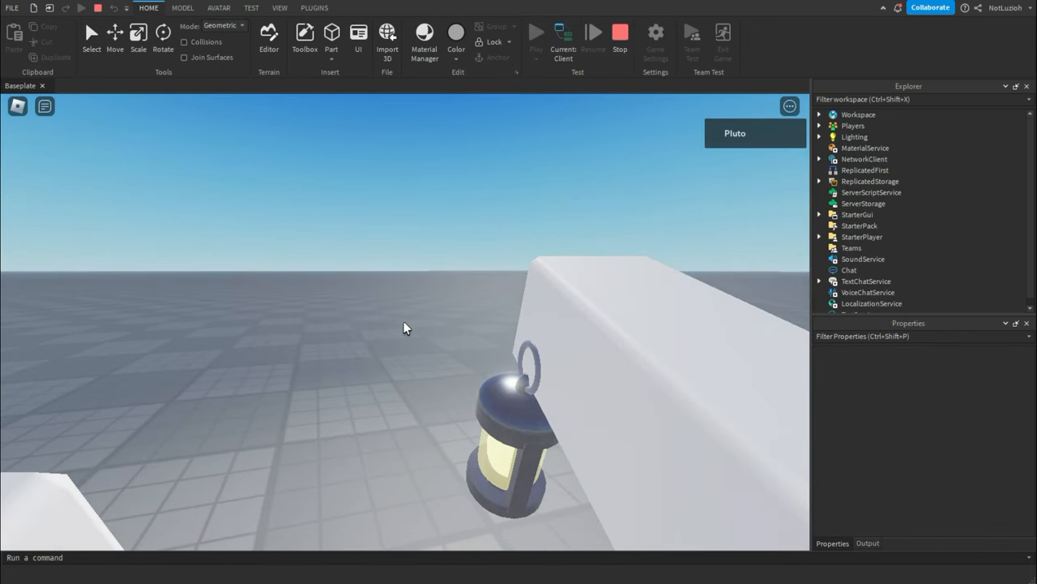